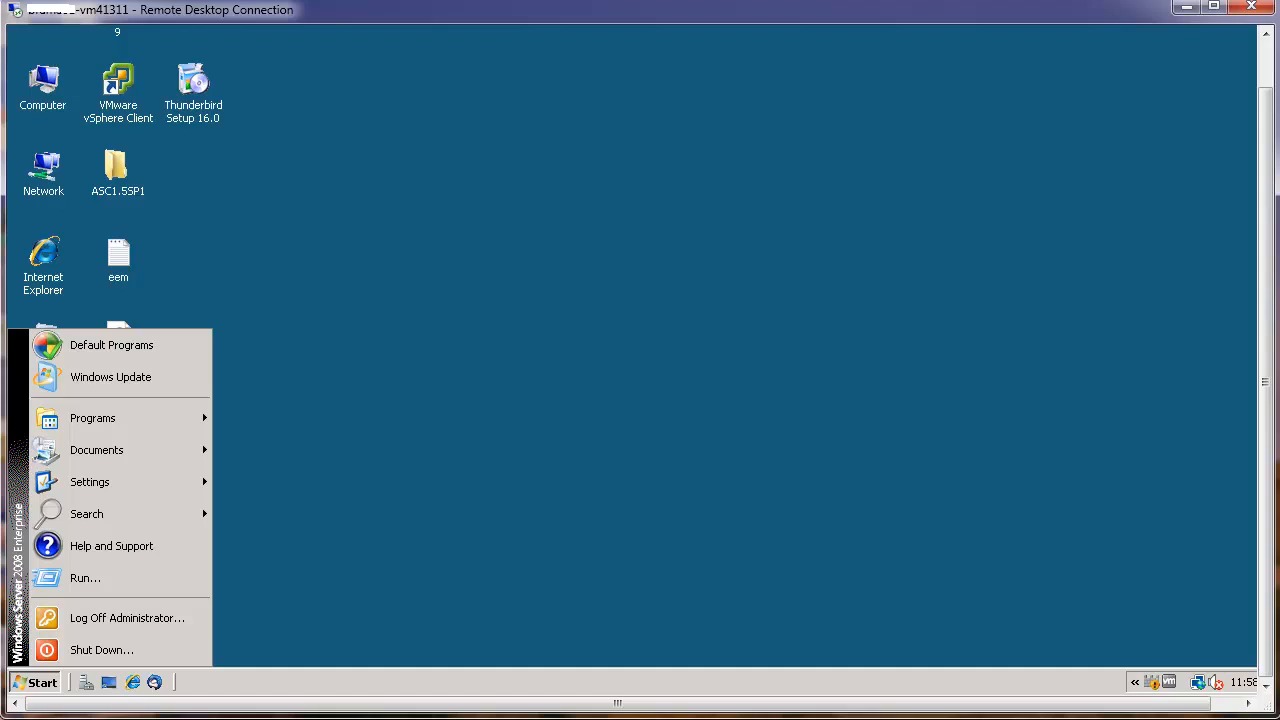
mouse_move(92, 418)
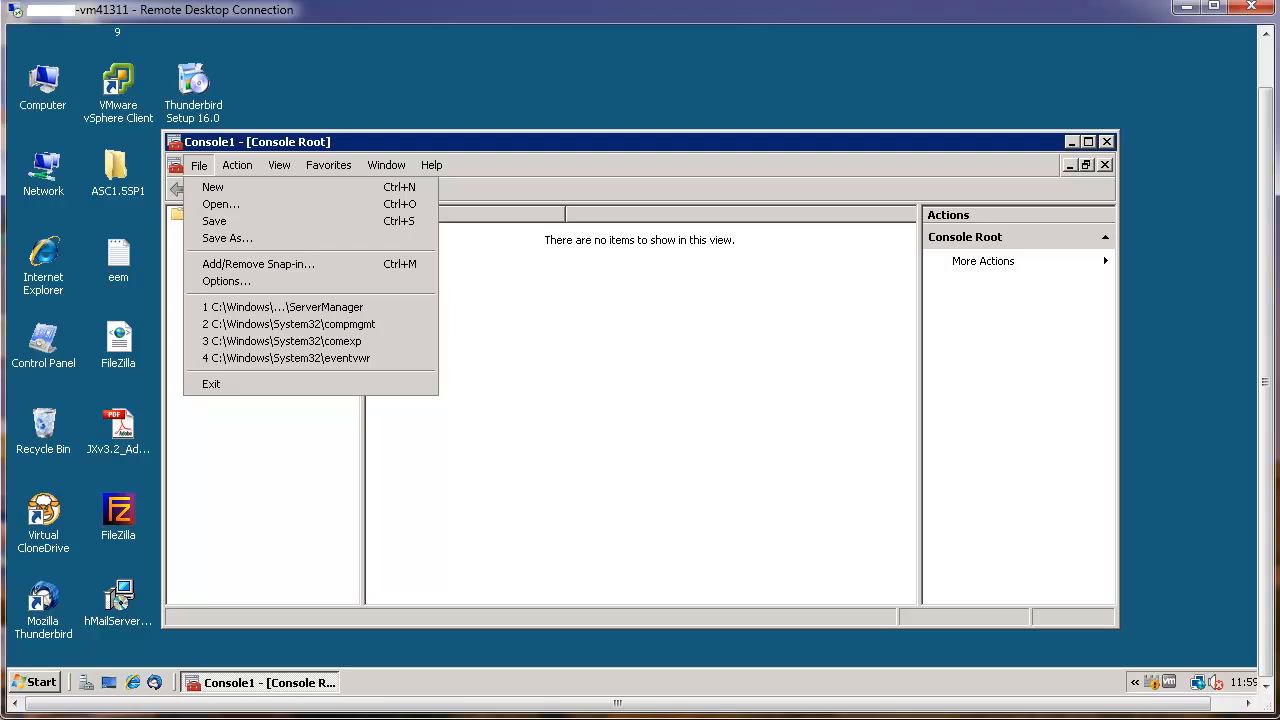
Step: Add the Certificates snap-in targeting the local computer account to the console
left_click(257, 263)
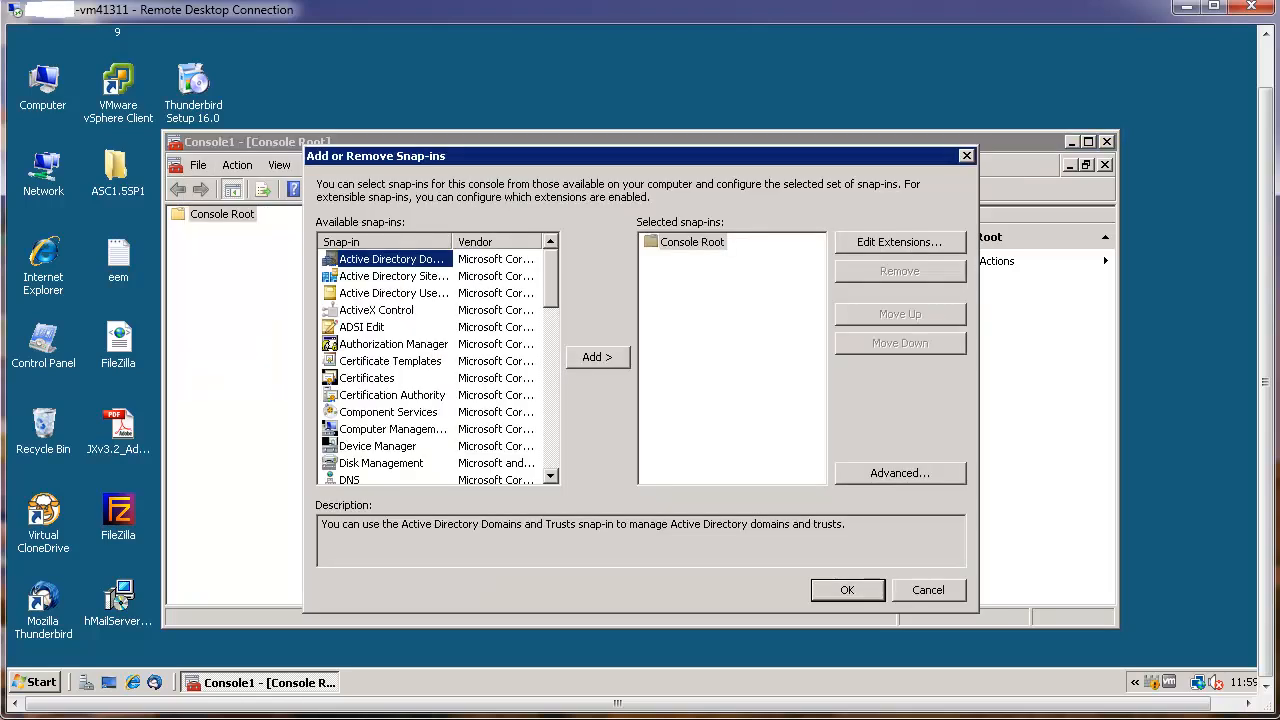
left_click(366, 377)
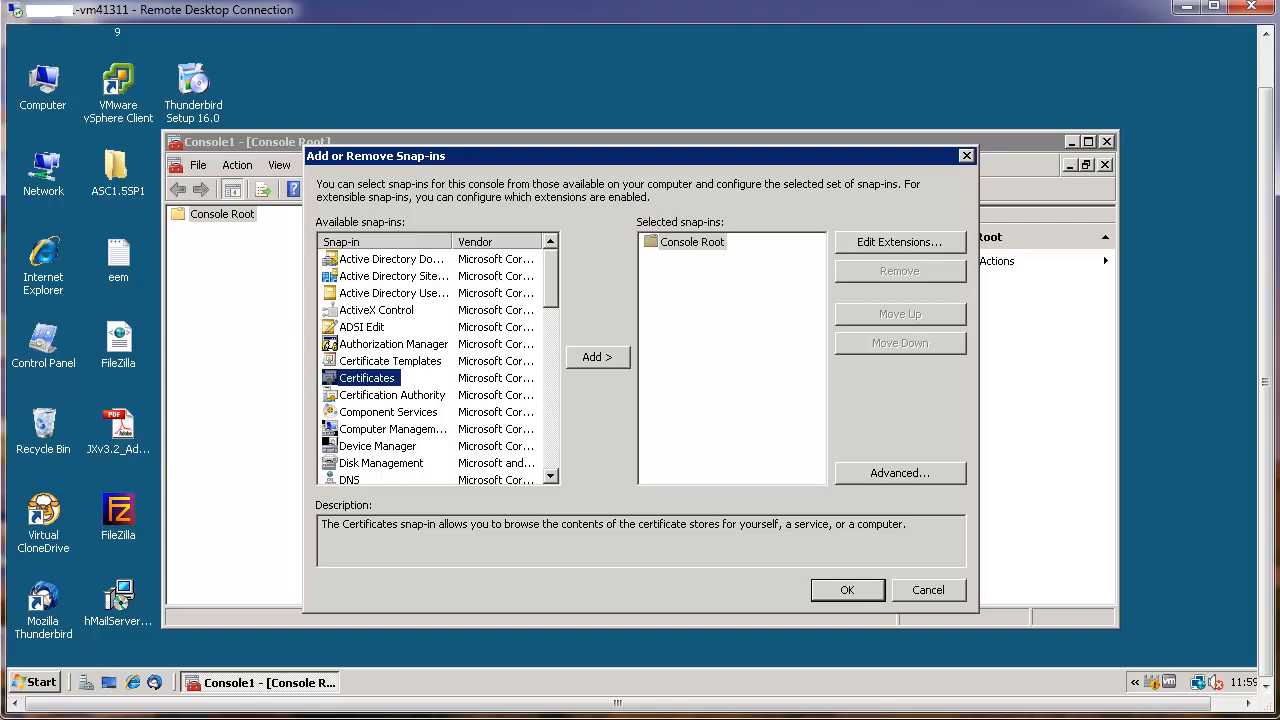
left_click(597, 357)
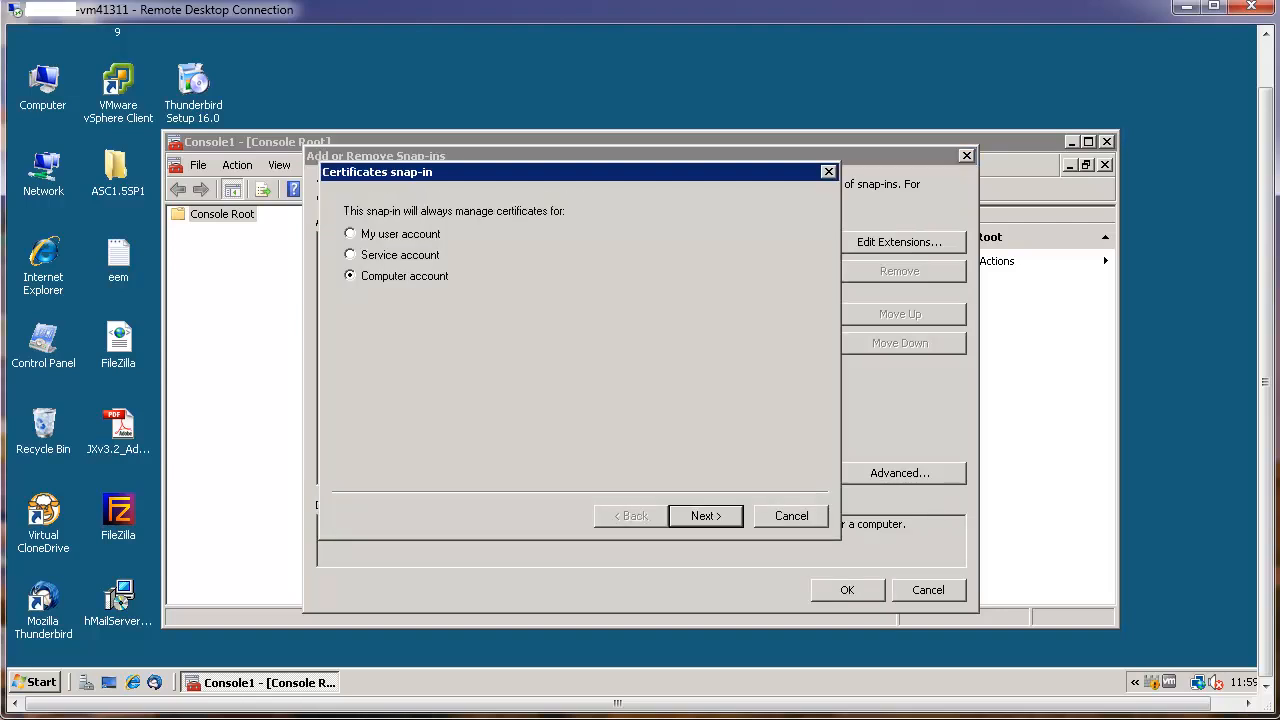
left_click(705, 515)
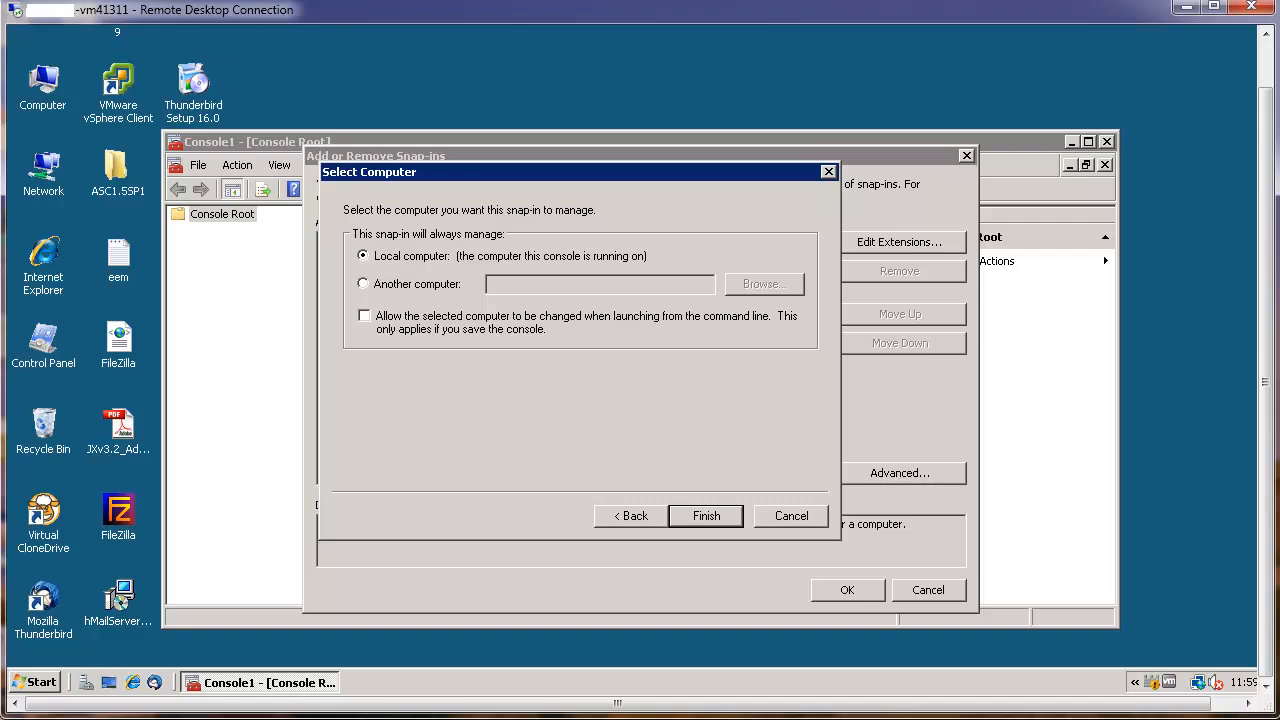
left_click(705, 515)
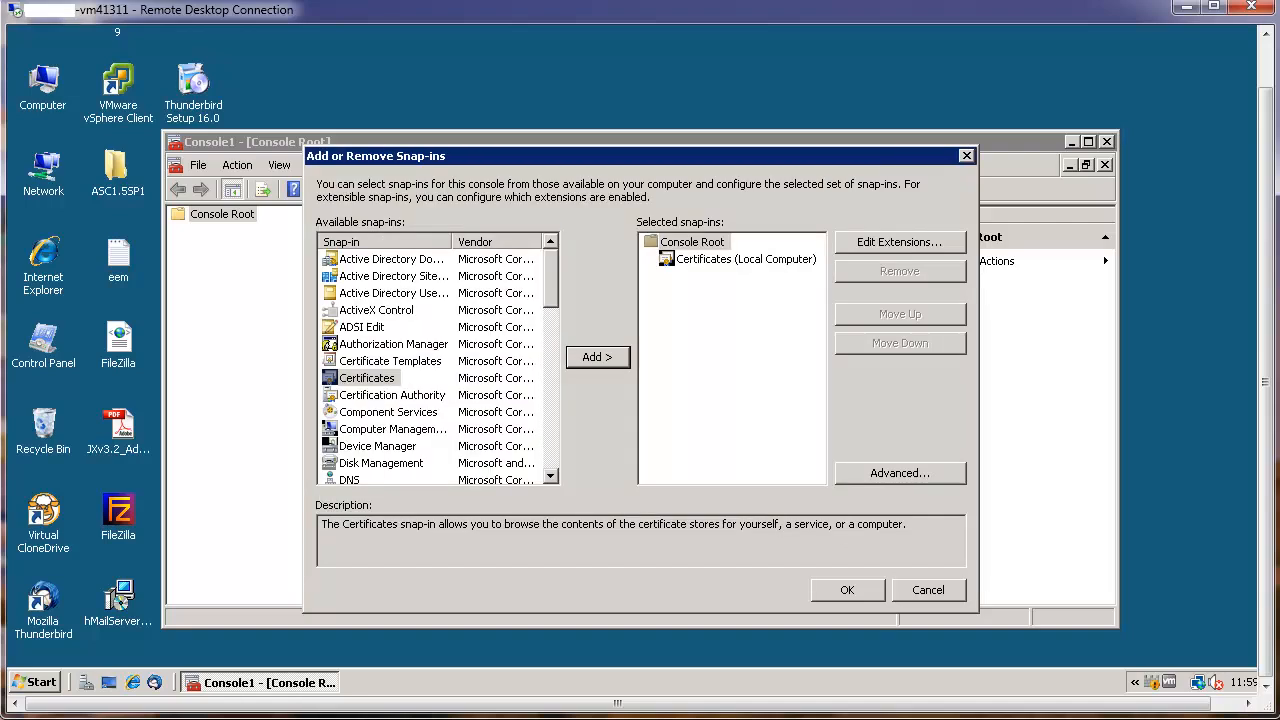
left_click(846, 589)
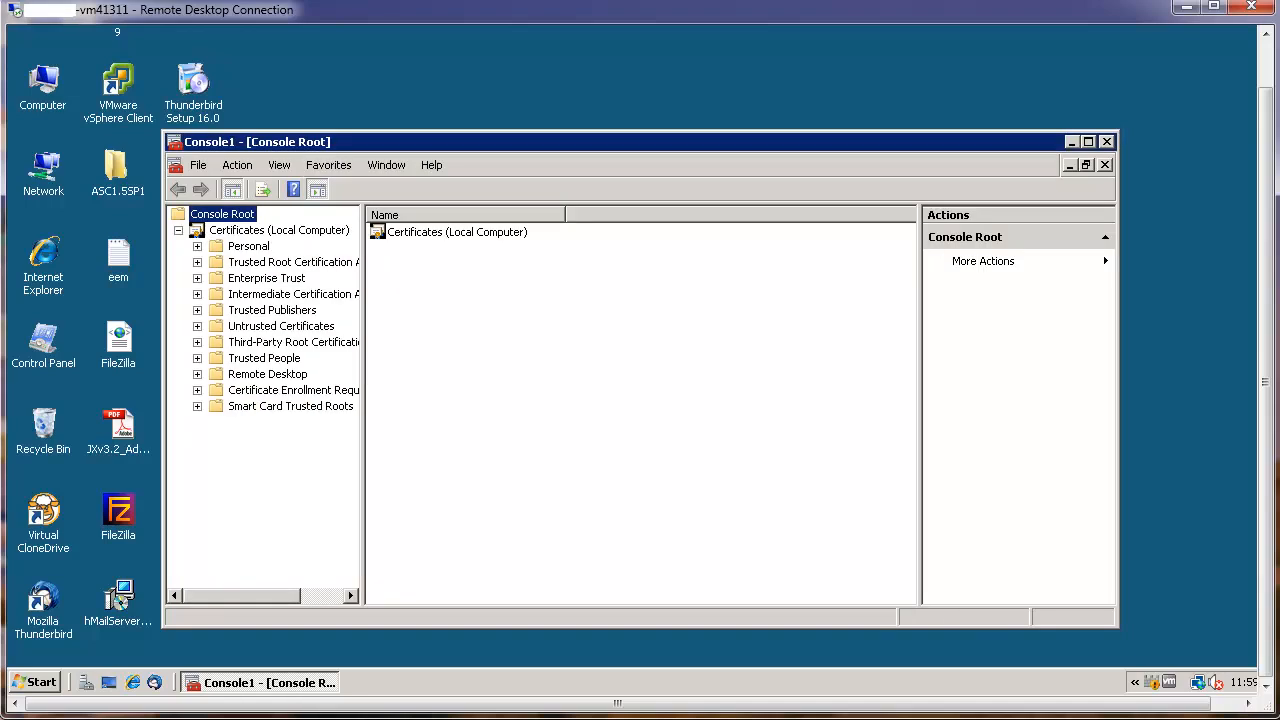
Step: Request and enroll a Domain Controller certificate into the Personal certificates store
left_click(197, 245)
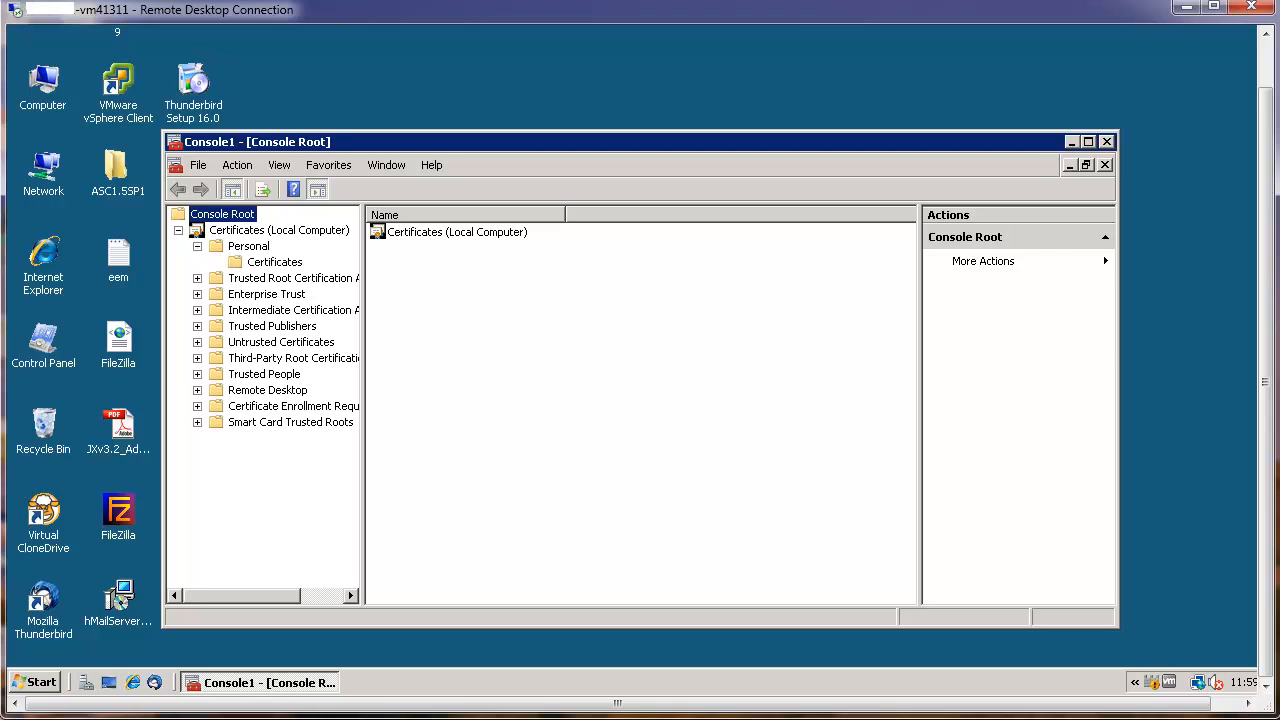
left_click(274, 261)
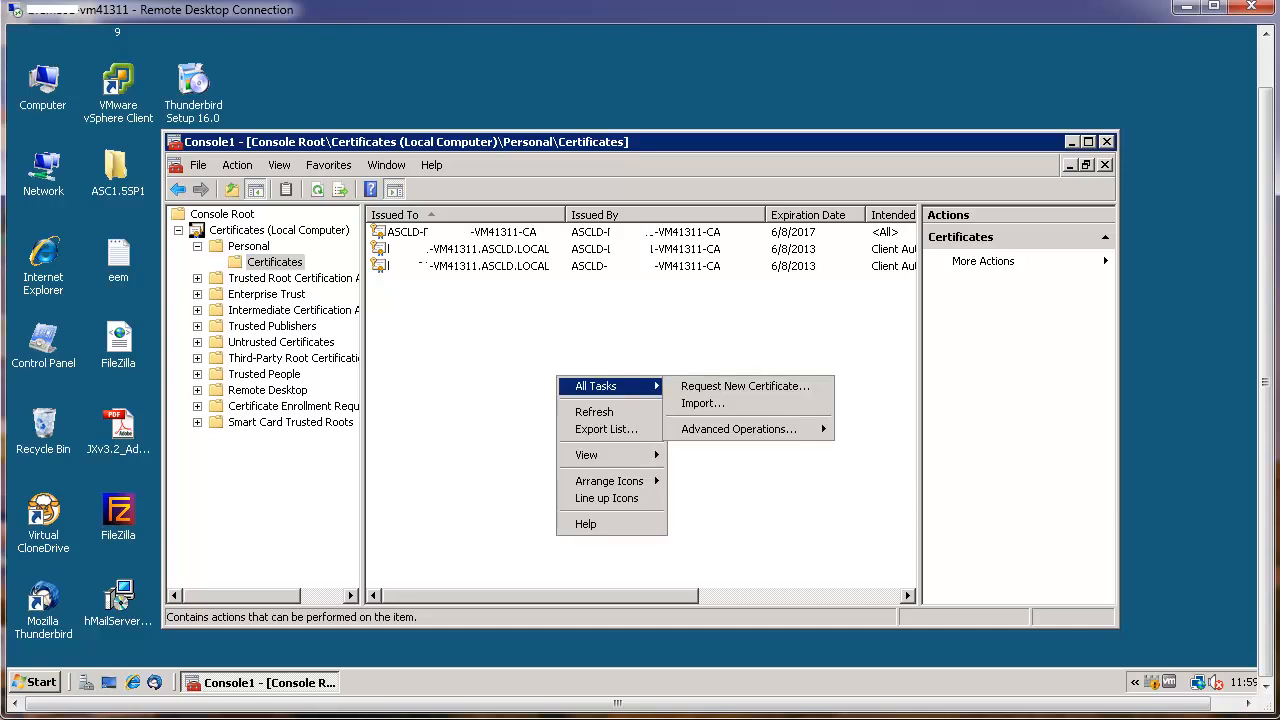
left_click(744, 385)
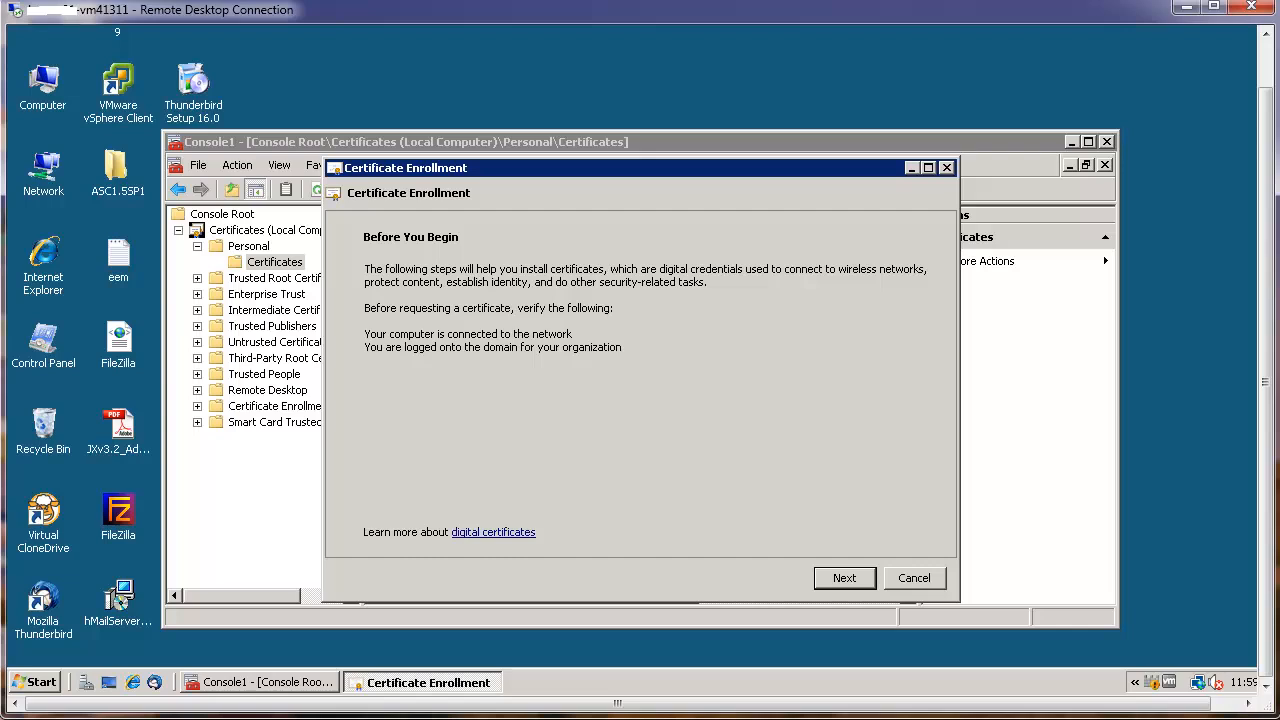
left_click(844, 578)
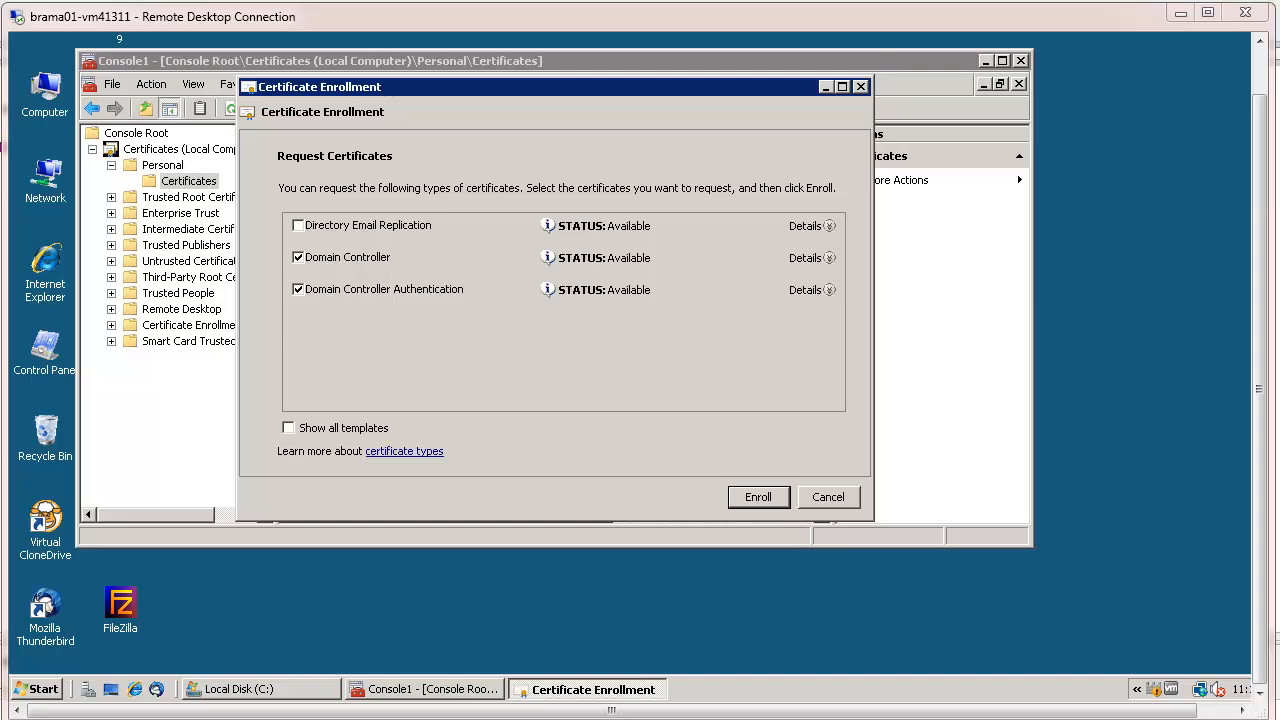
left_click(758, 497)
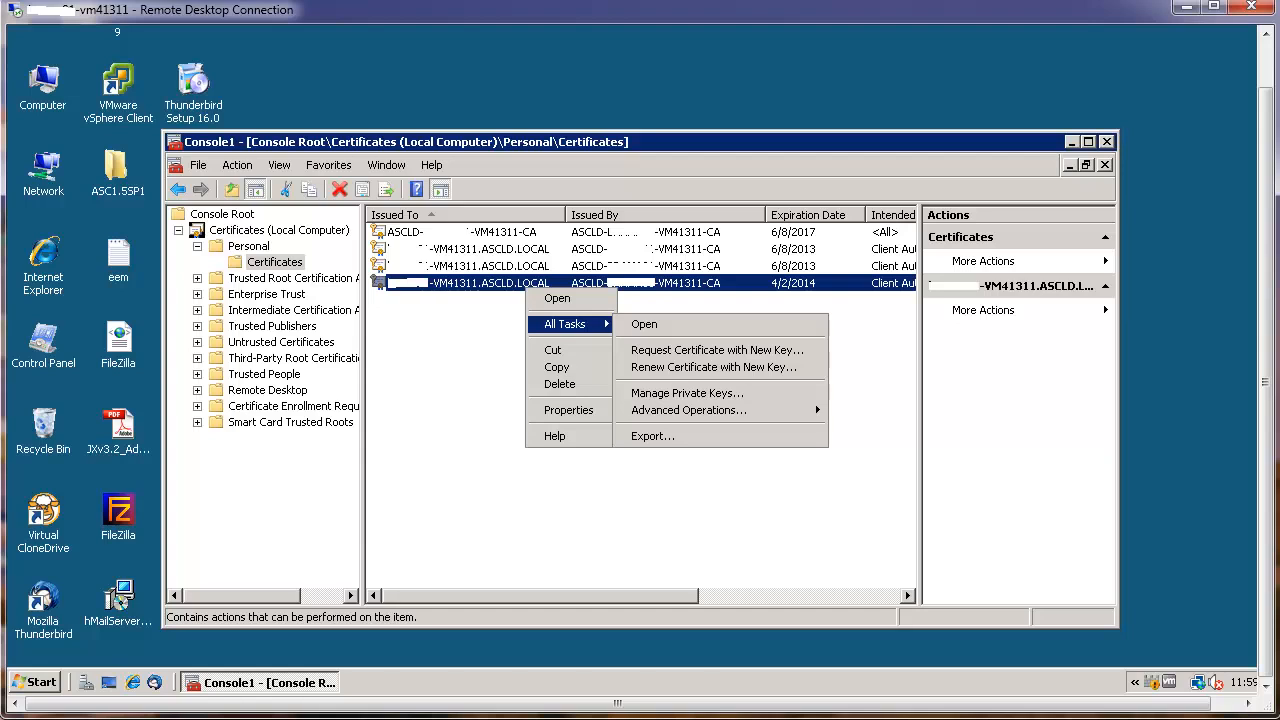
Step: Export the 4/2/2014 certificate without private key as DER X.509 to c:\ad-cert.cer
left_click(652, 435)
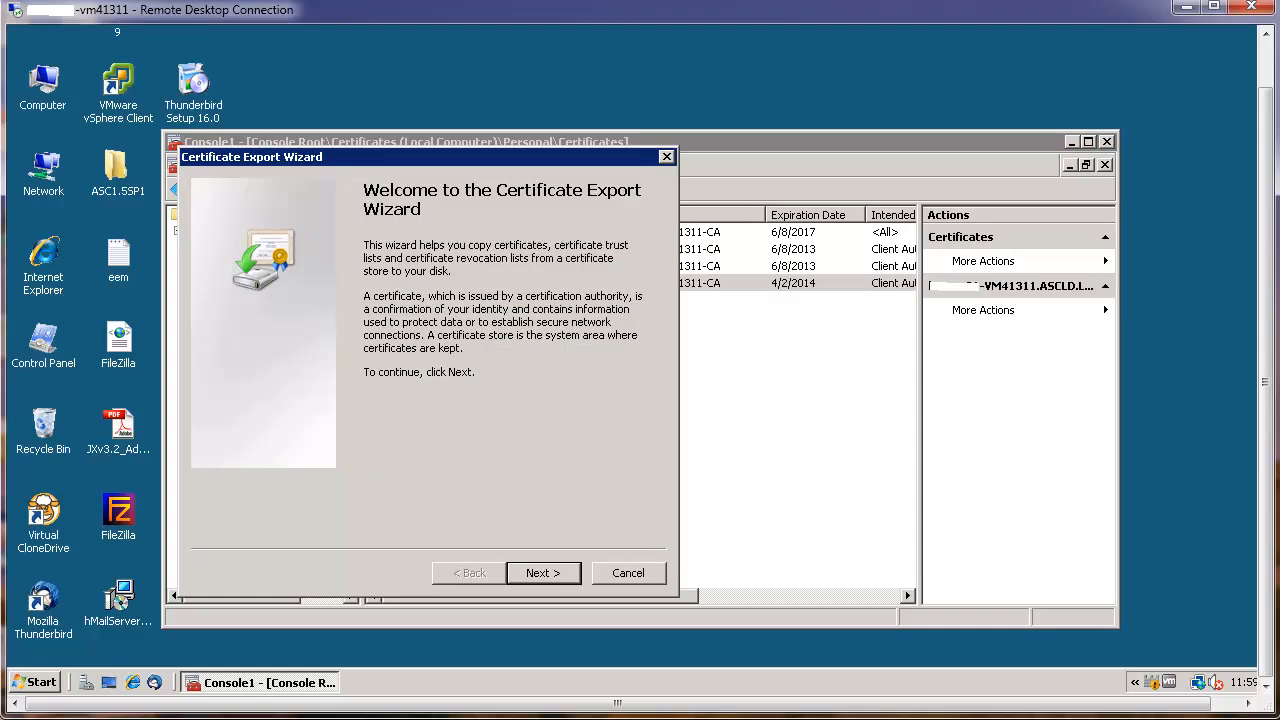
left_click(543, 573)
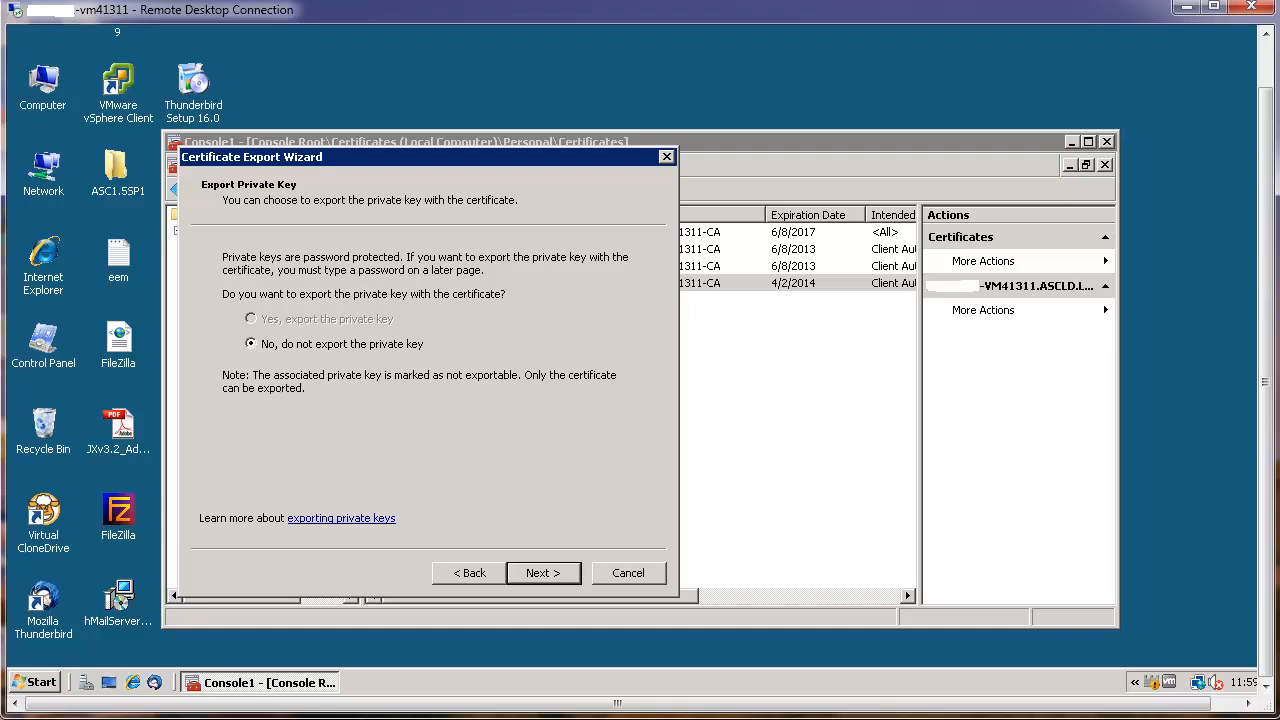
left_click(543, 572)
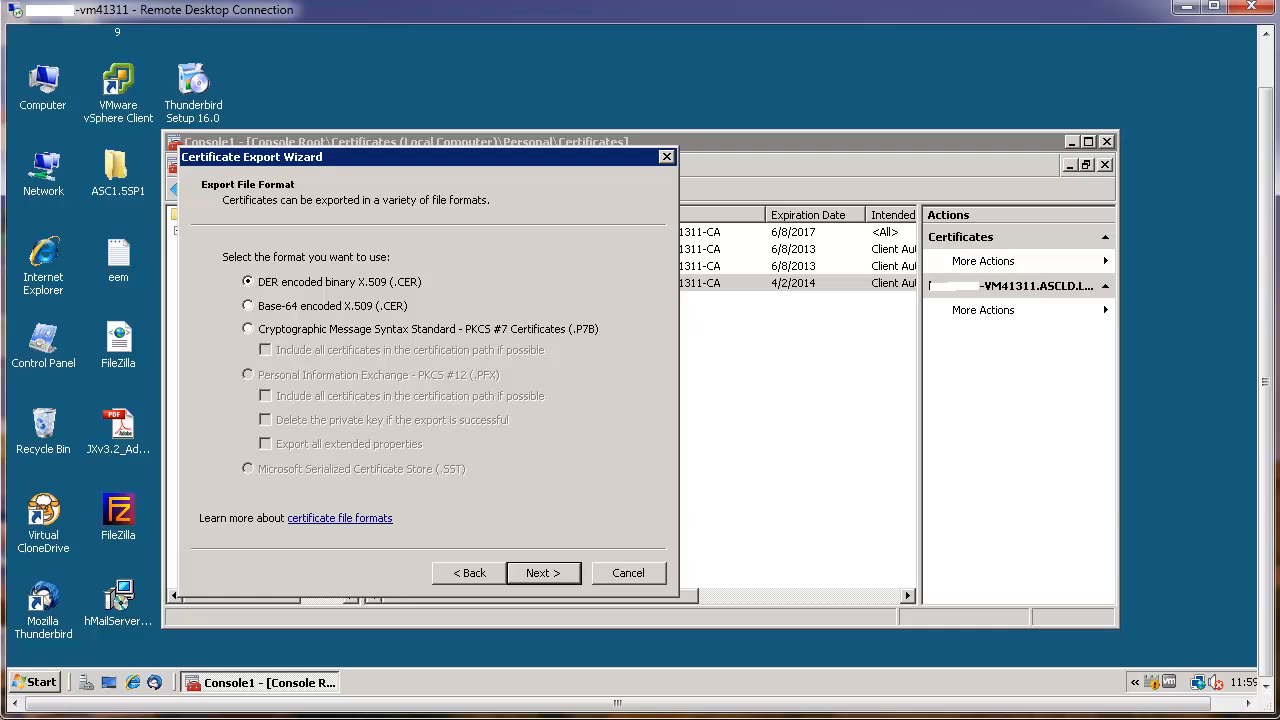
left_click(543, 572)
type("c:\\ad-cert.cer")
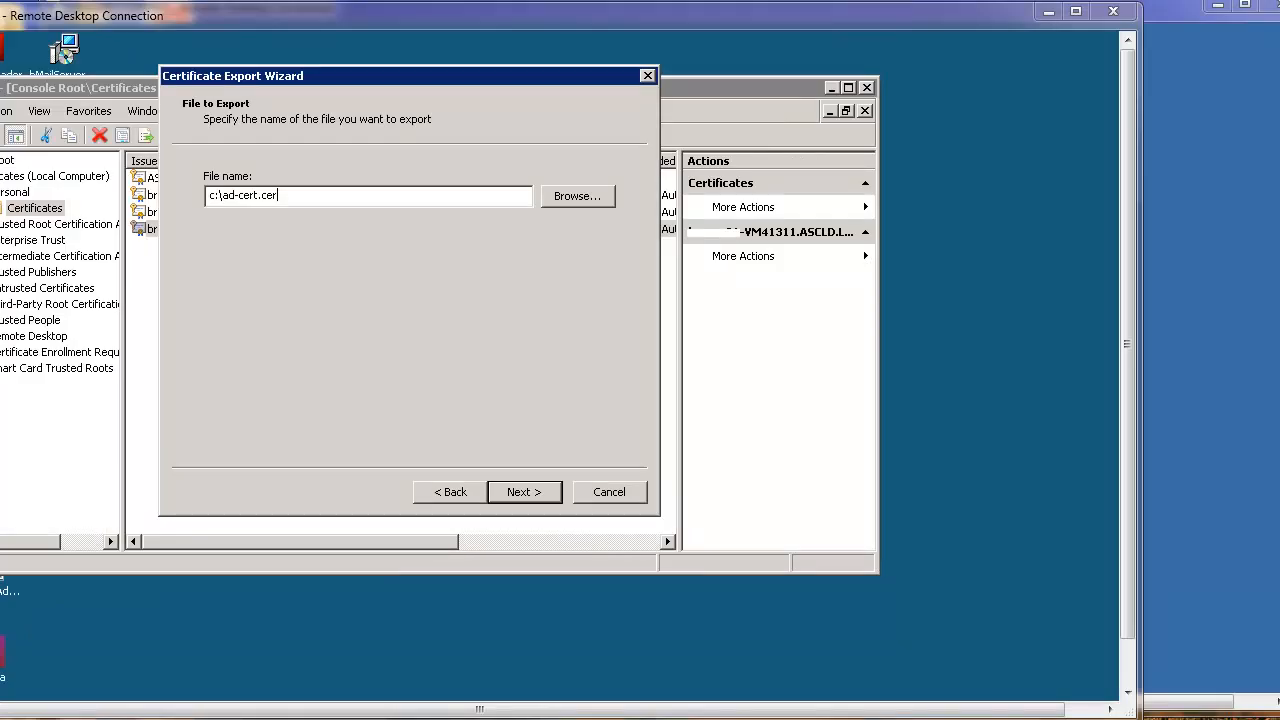
left_click(524, 491)
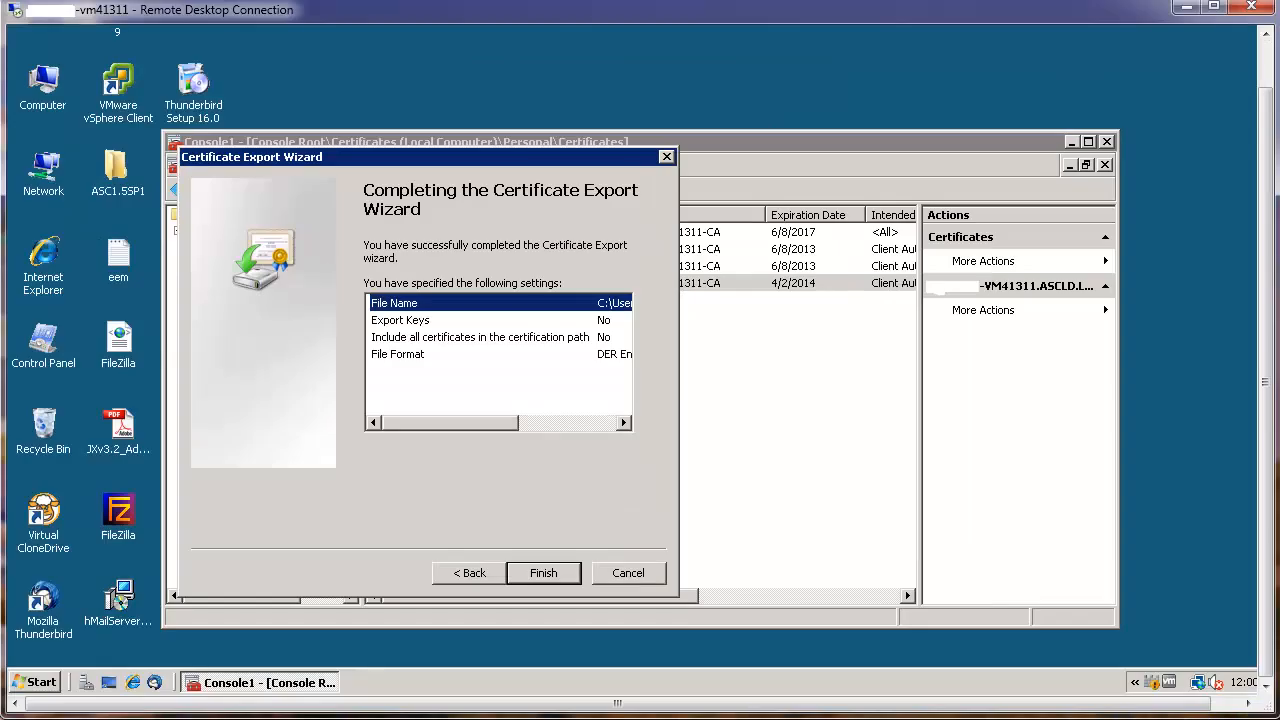
left_click(543, 573)
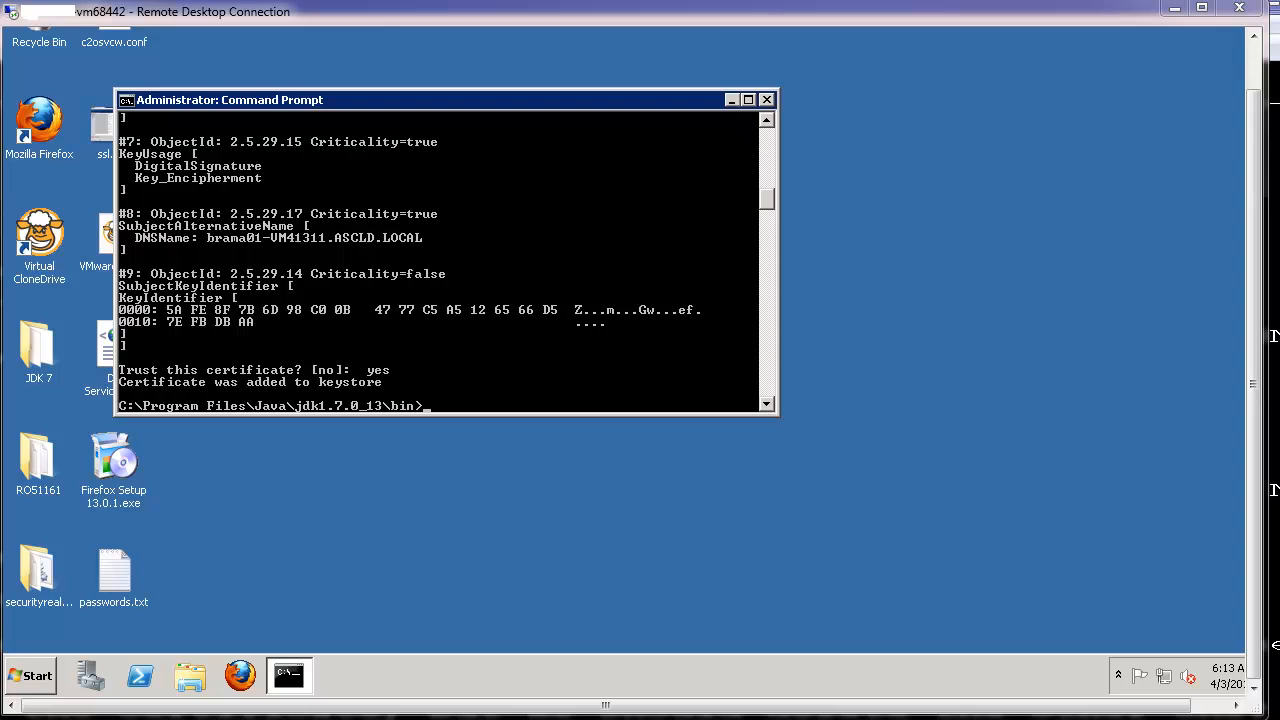
Step: Right-click in the c2o bin folder to reach the c2osvcw.conf file's options
right_click(490, 195)
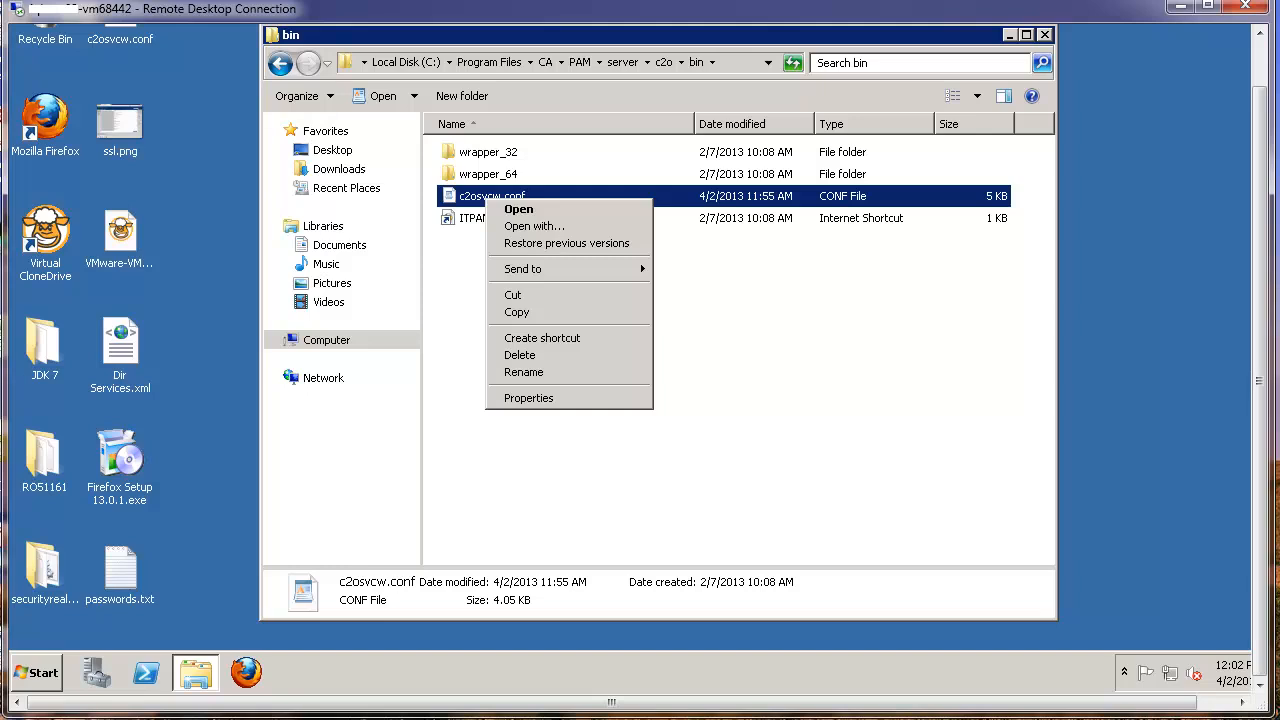
Step: Open c2osvcw.conf in WordPad and paste the copied Java option into it
left_click(518, 209)
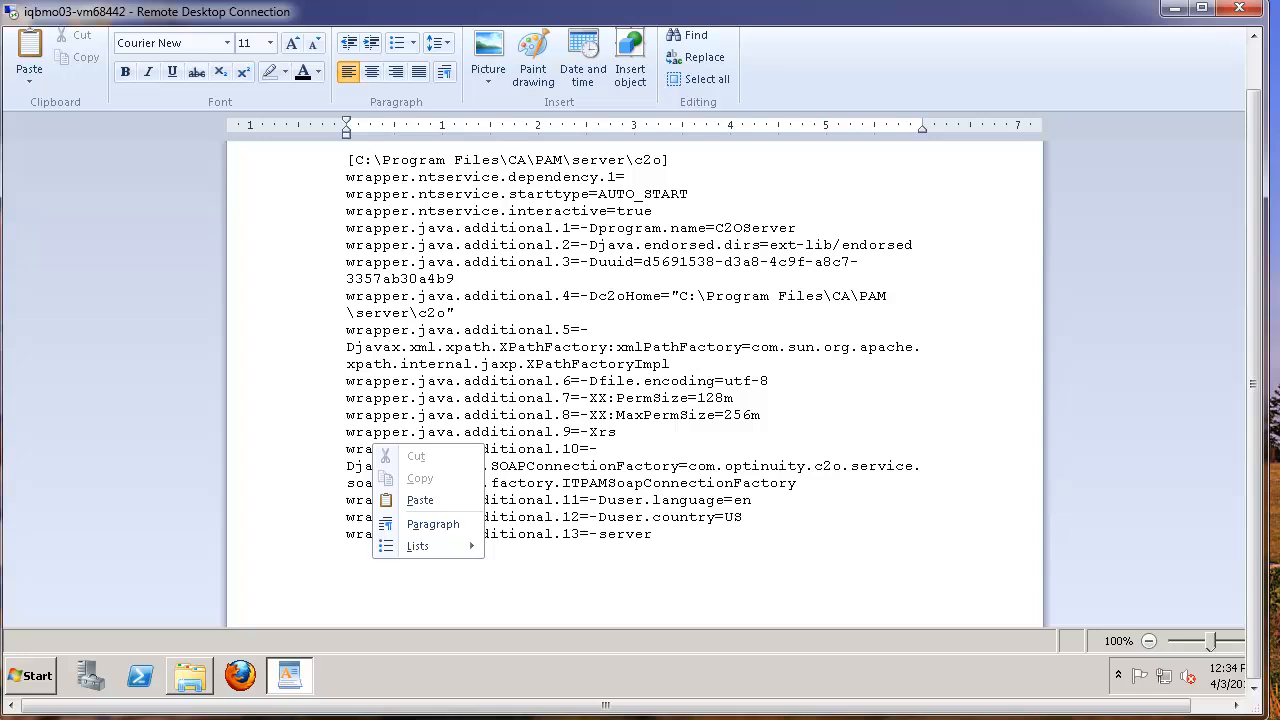
mouse_move(420, 500)
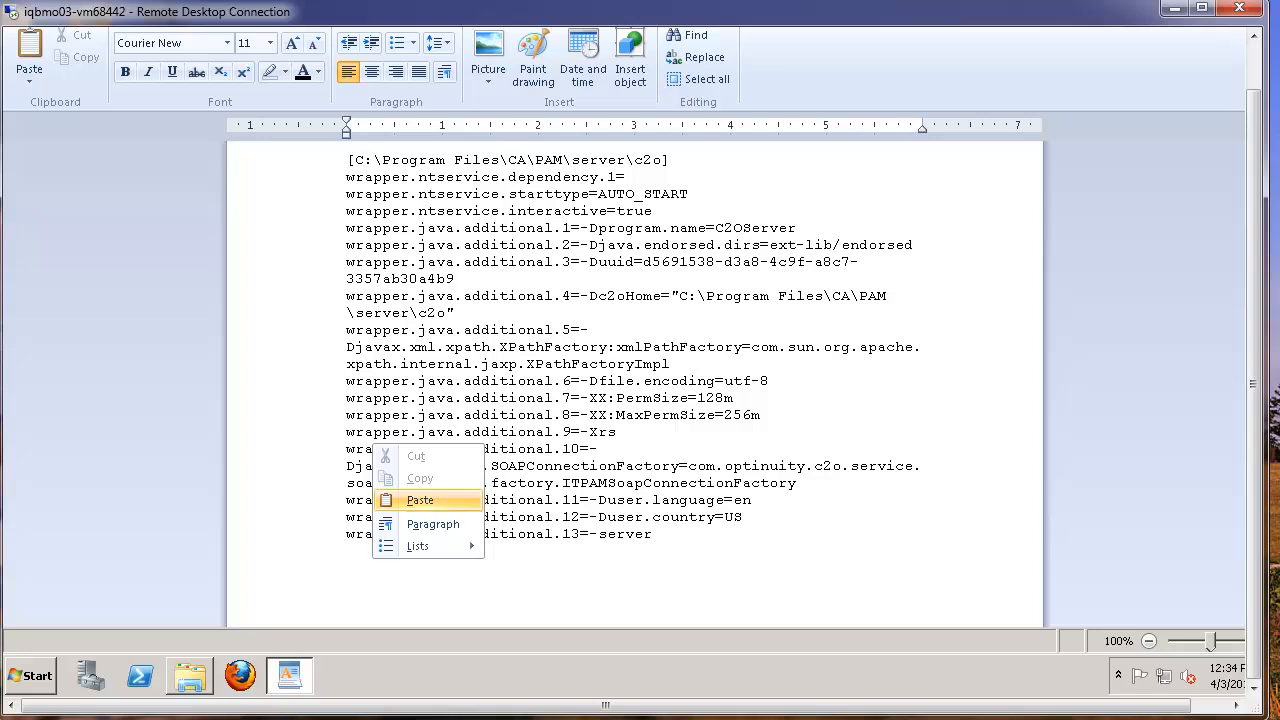
left_click(420, 500)
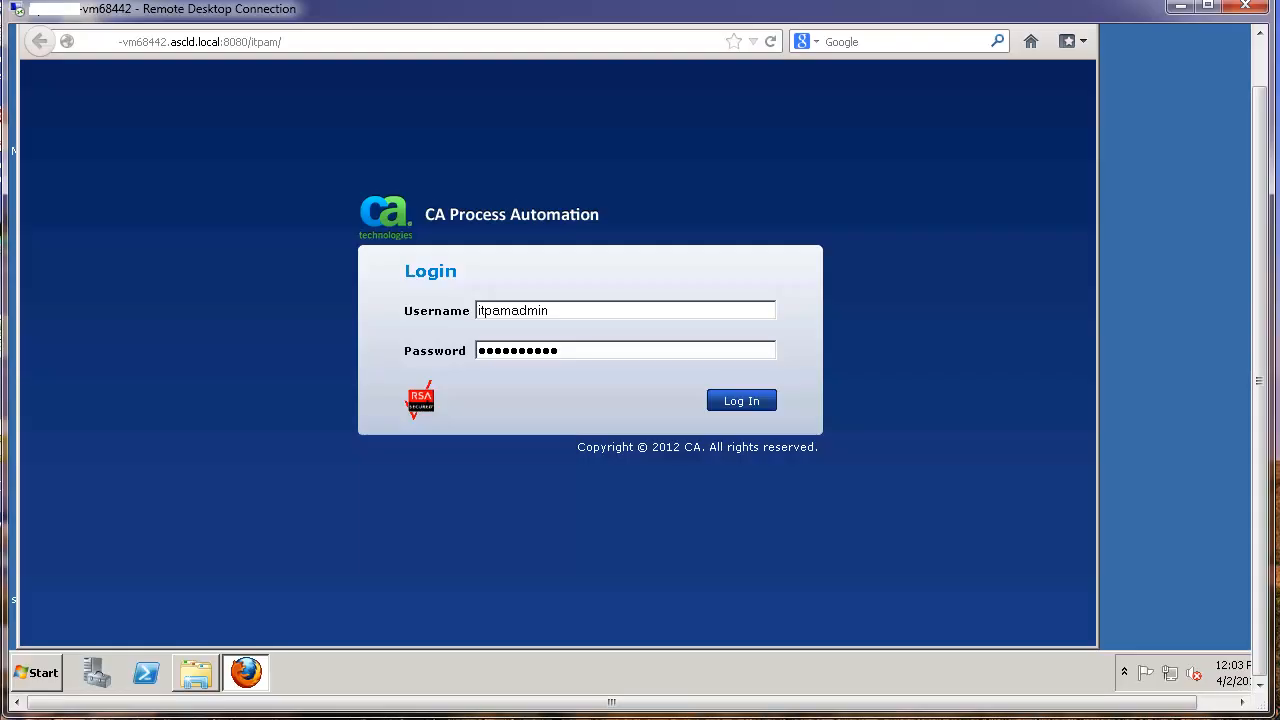
Step: Log in to CA Process Automation and show the Domain's Modules list
left_click(741, 400)
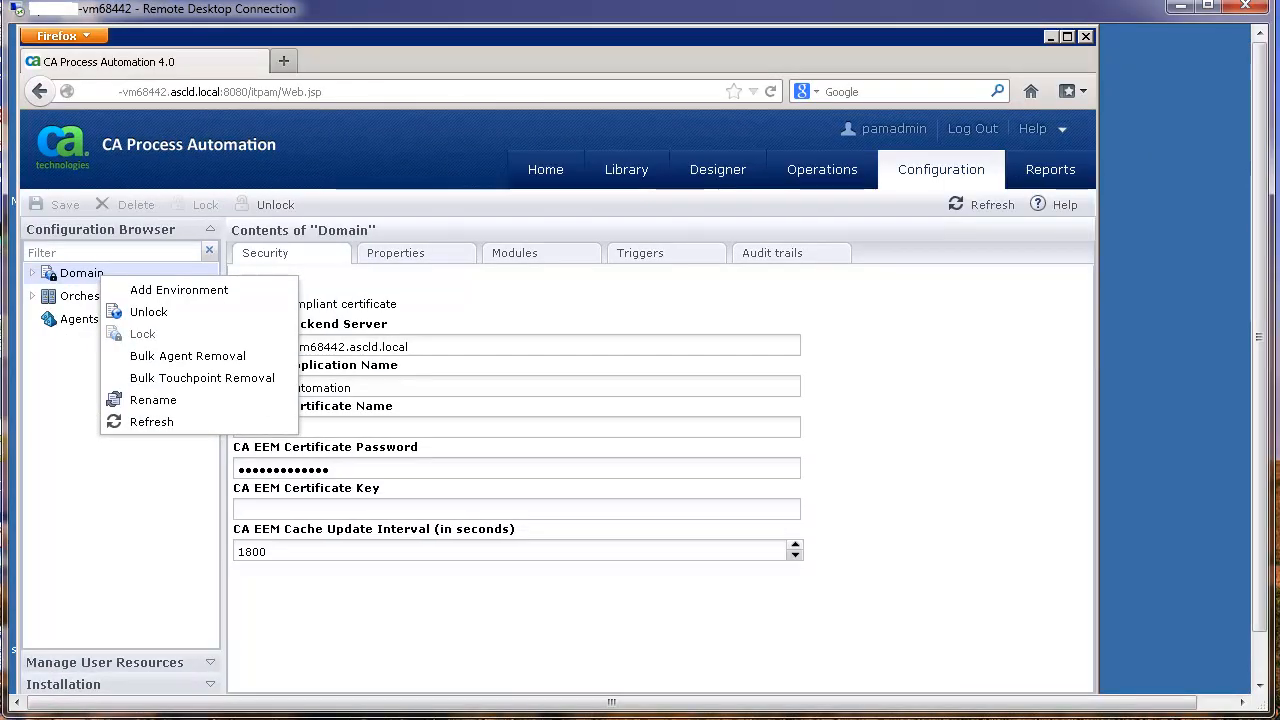
left_click(514, 252)
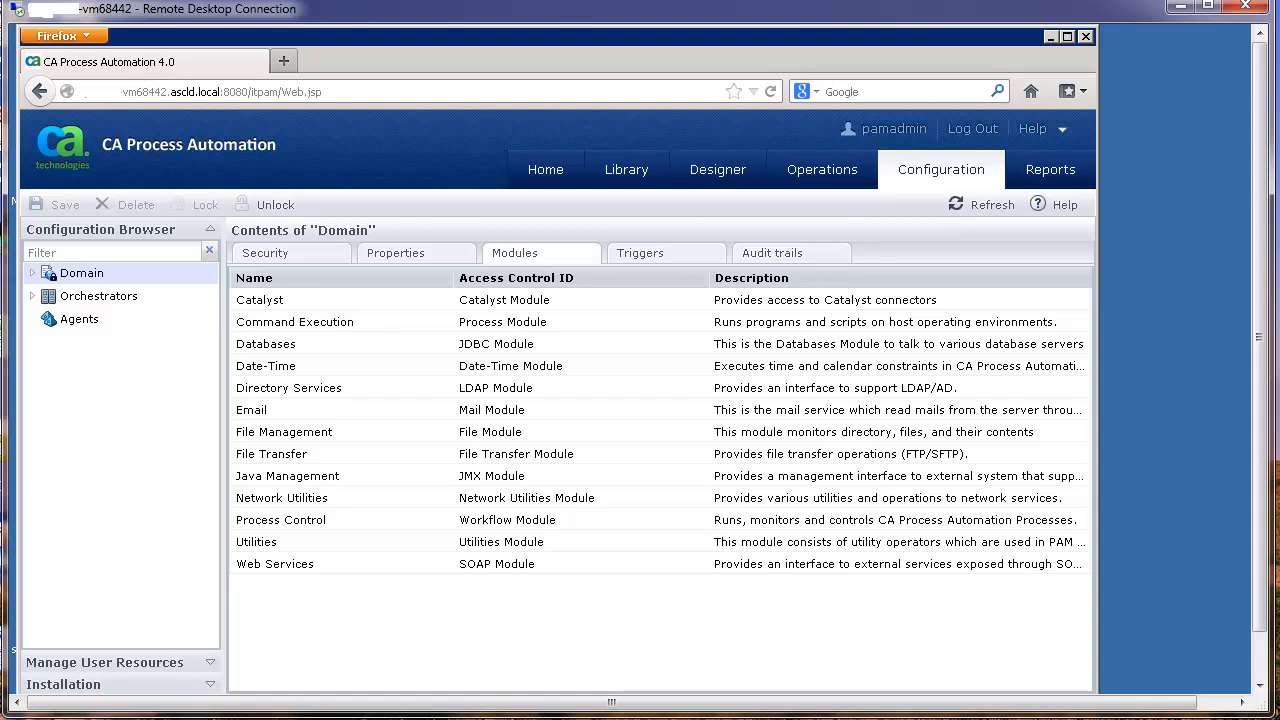